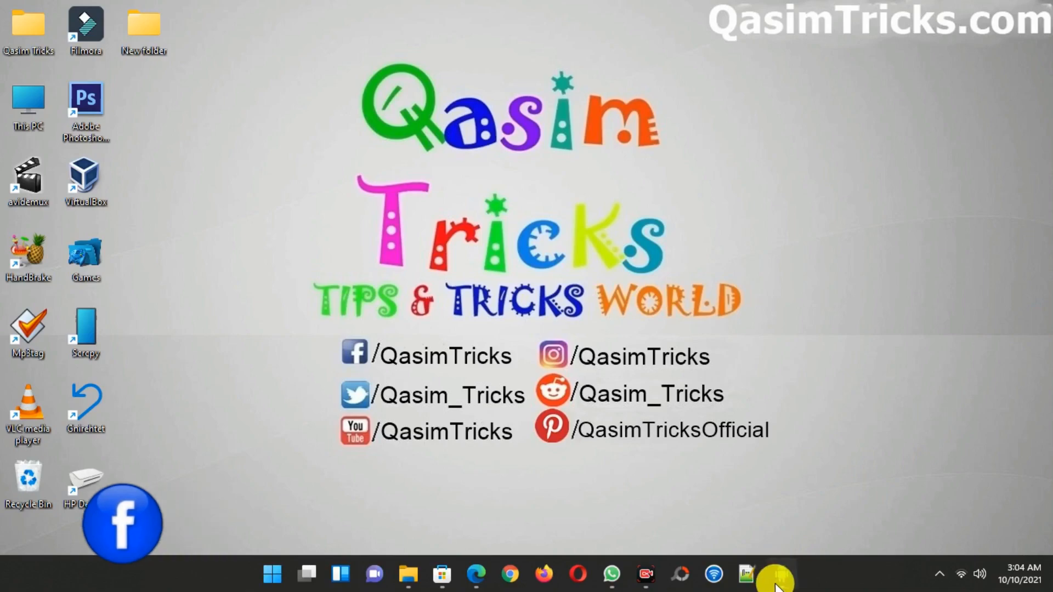
Step: Launch WhatsApp Business from the mirrored phone's home screen to show its chats list
left_click(777, 573)
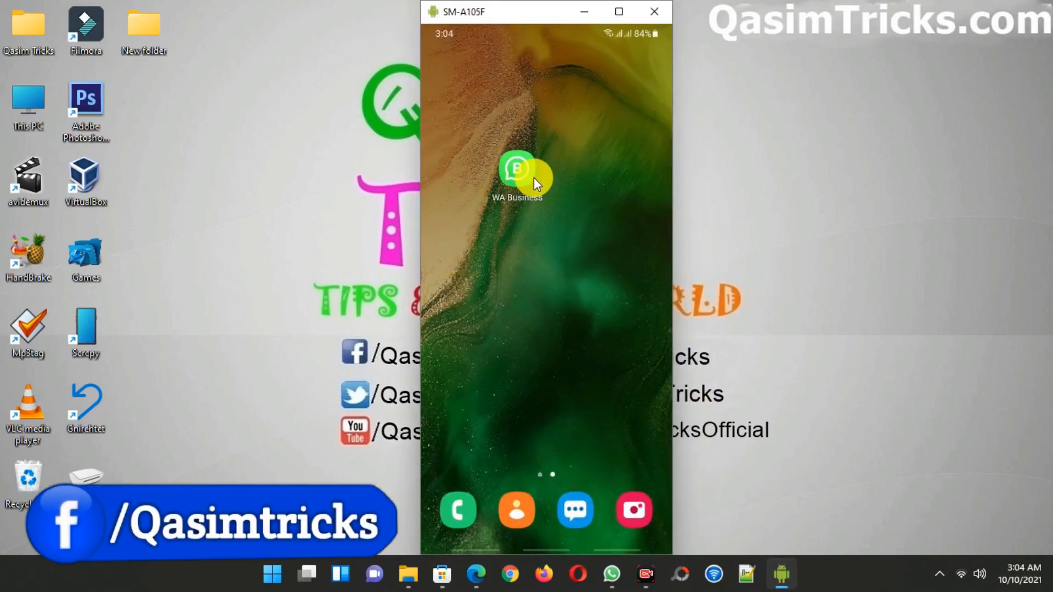
left_click(516, 175)
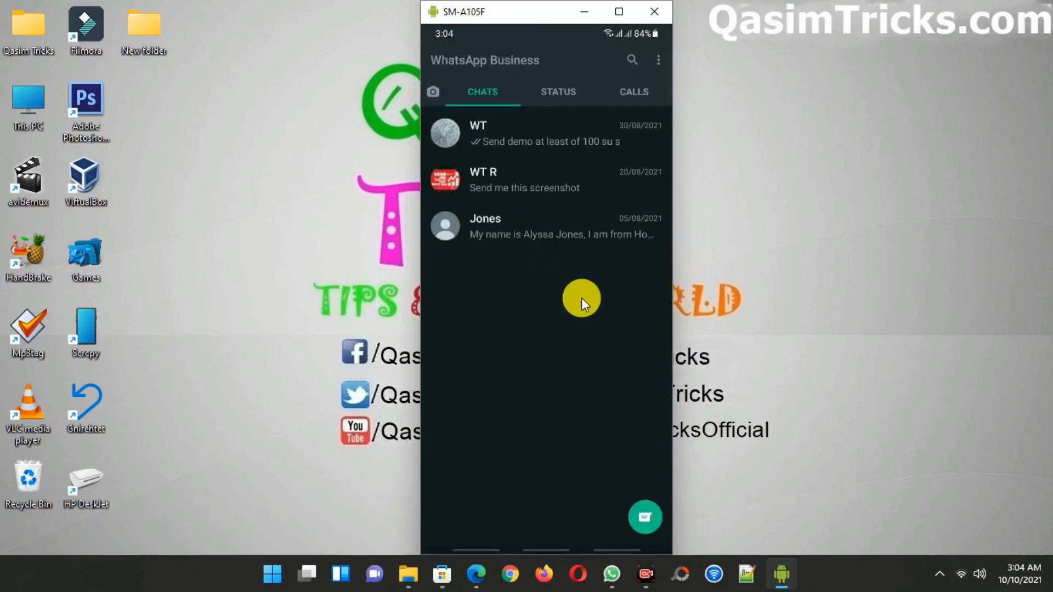
mouse_move(584, 333)
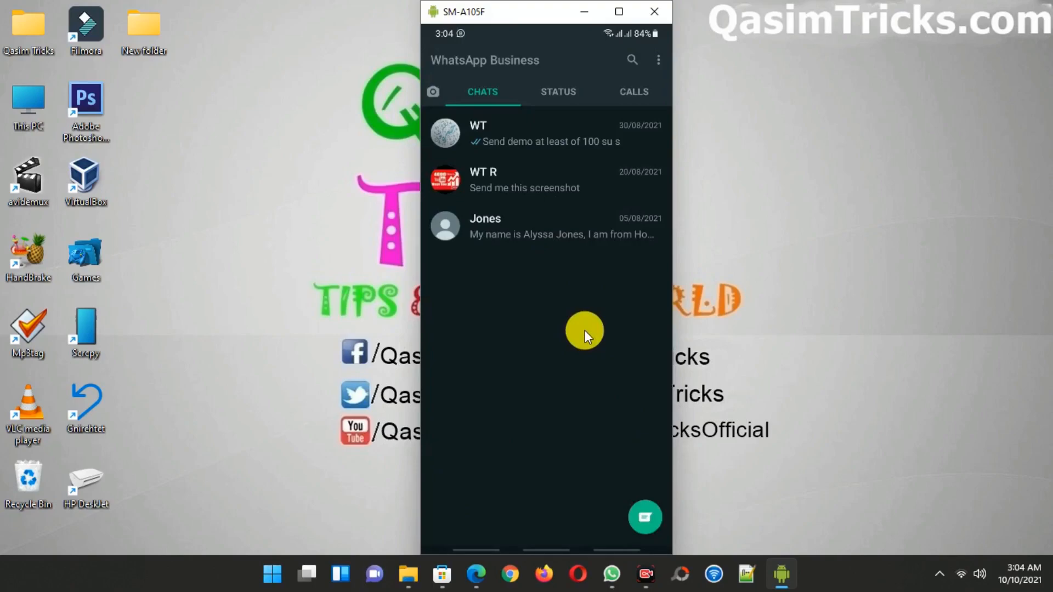
mouse_move(693, 65)
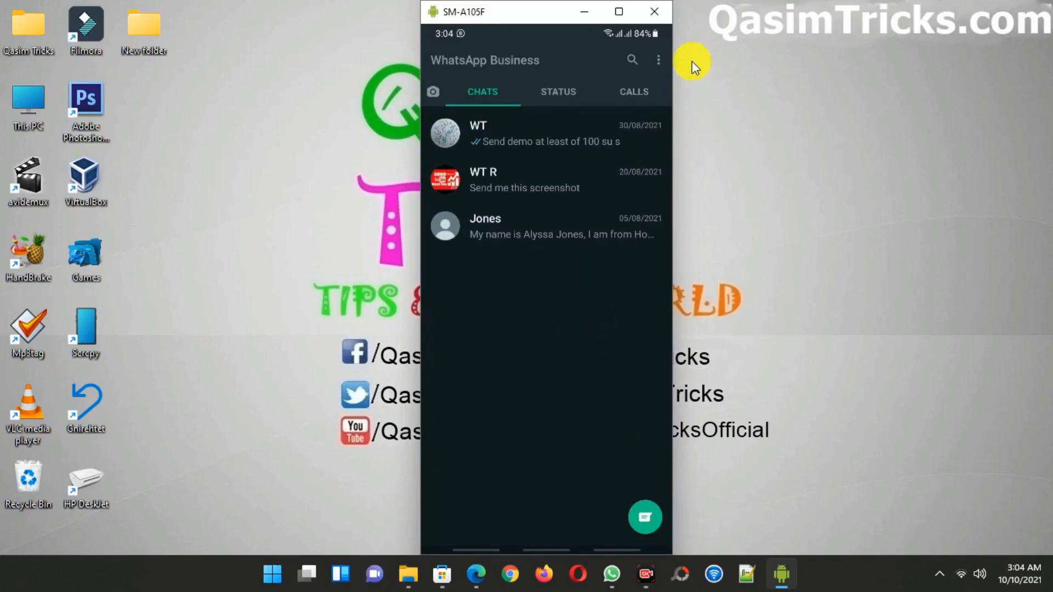
Step: Reach the Linked devices page from the three-dot options menu
left_click(657, 59)
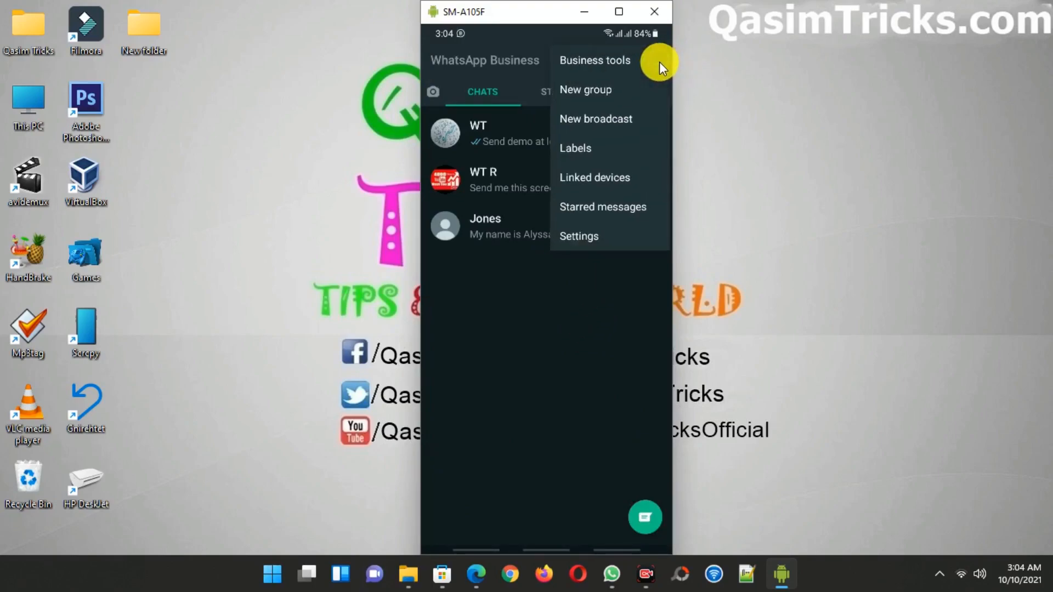
mouse_move(593, 181)
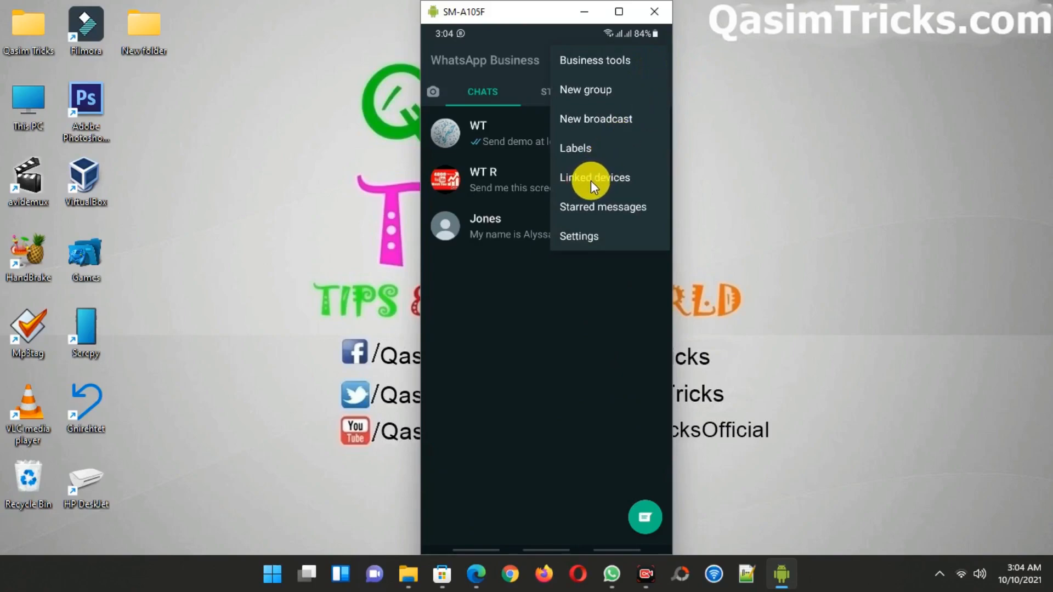
left_click(593, 178)
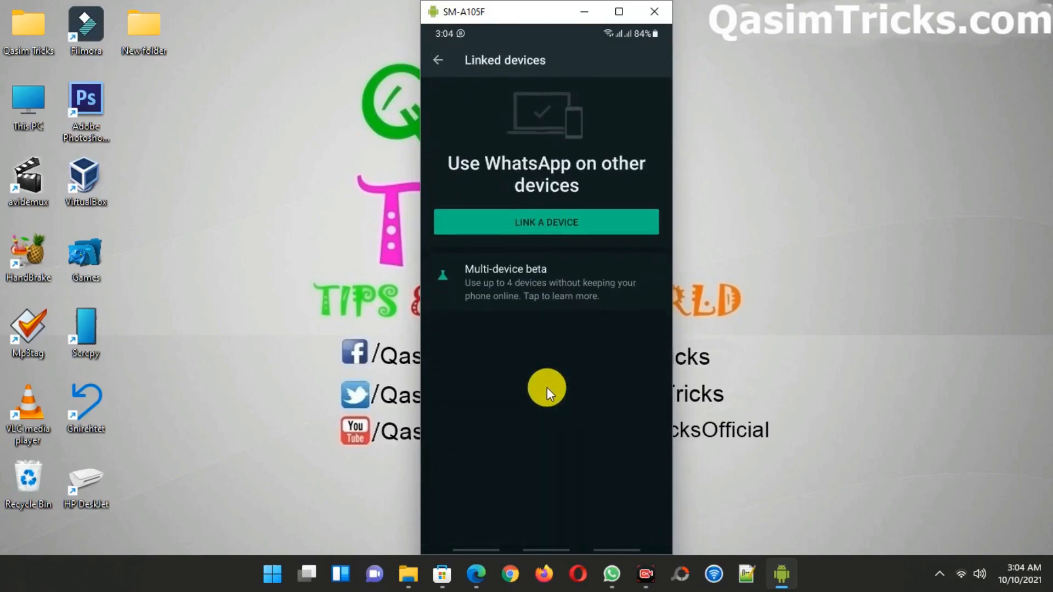
mouse_move(531, 279)
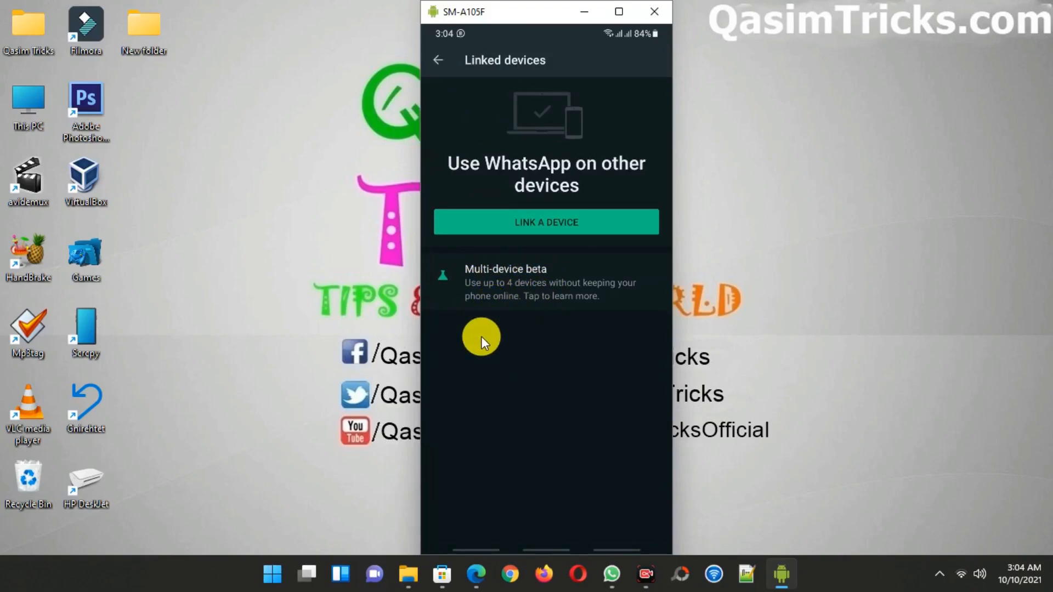
mouse_move(547, 297)
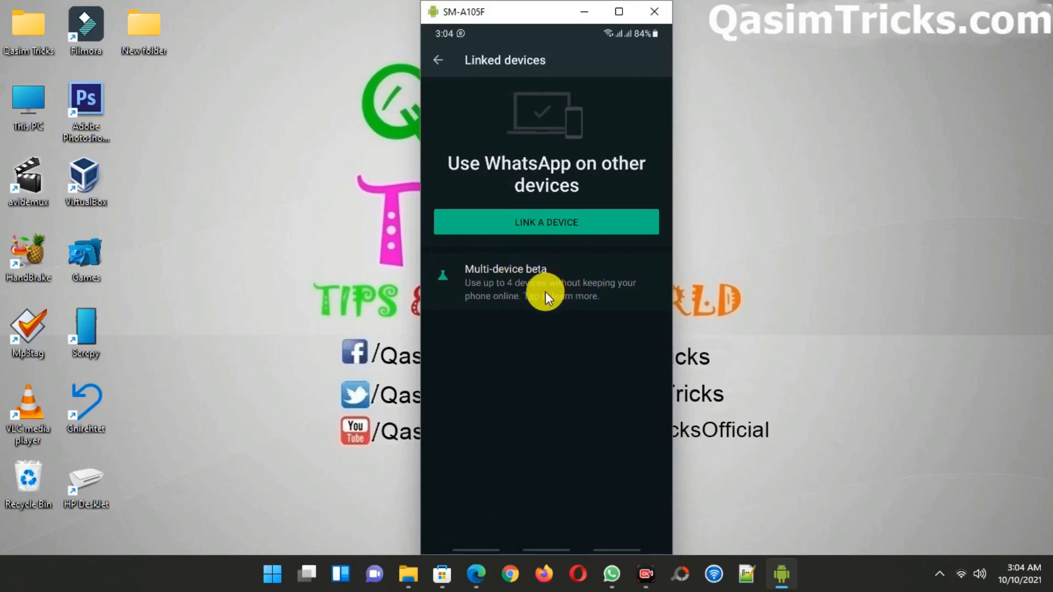
mouse_move(503, 295)
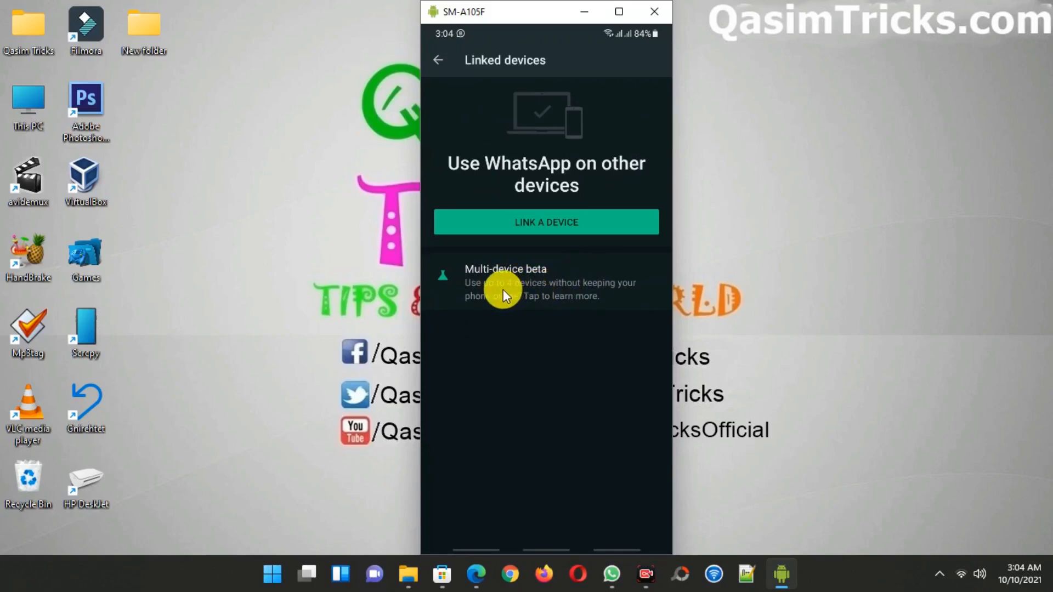
Step: Join the multi-device beta on the phone and return to Linked devices
left_click(504, 282)
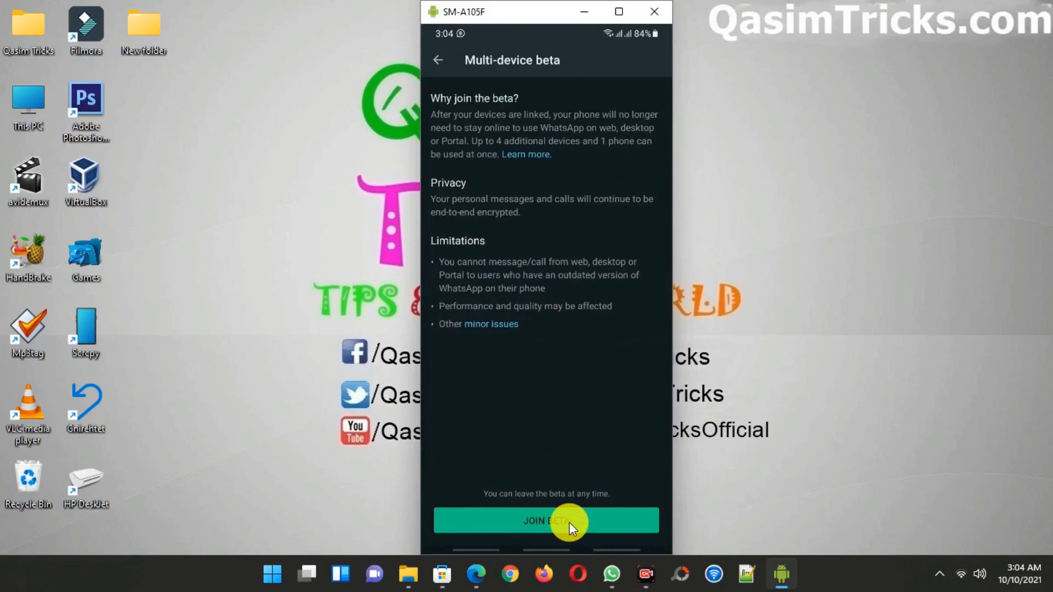
left_click(547, 520)
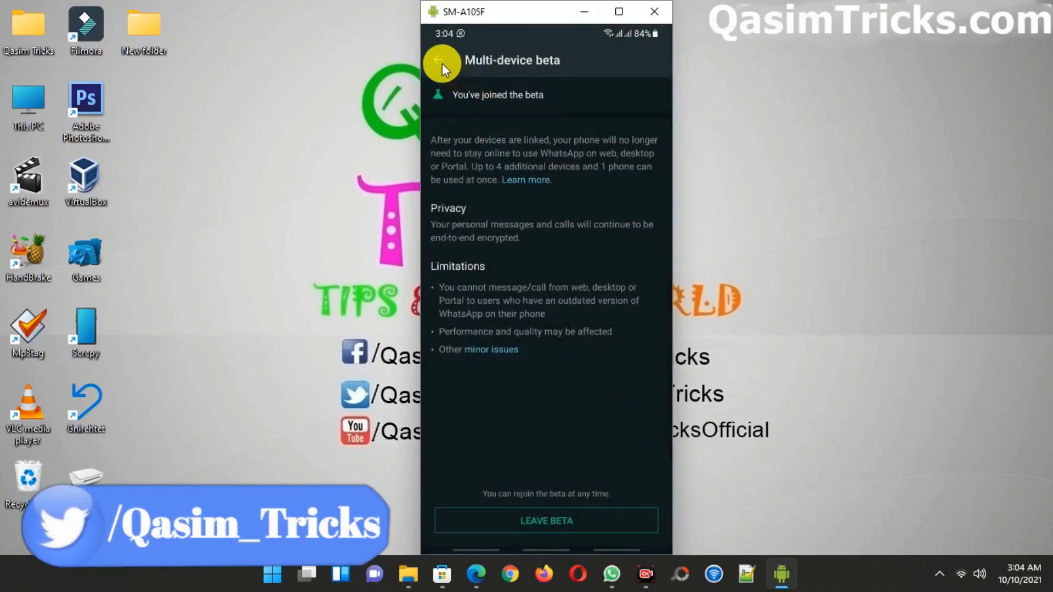
left_click(441, 61)
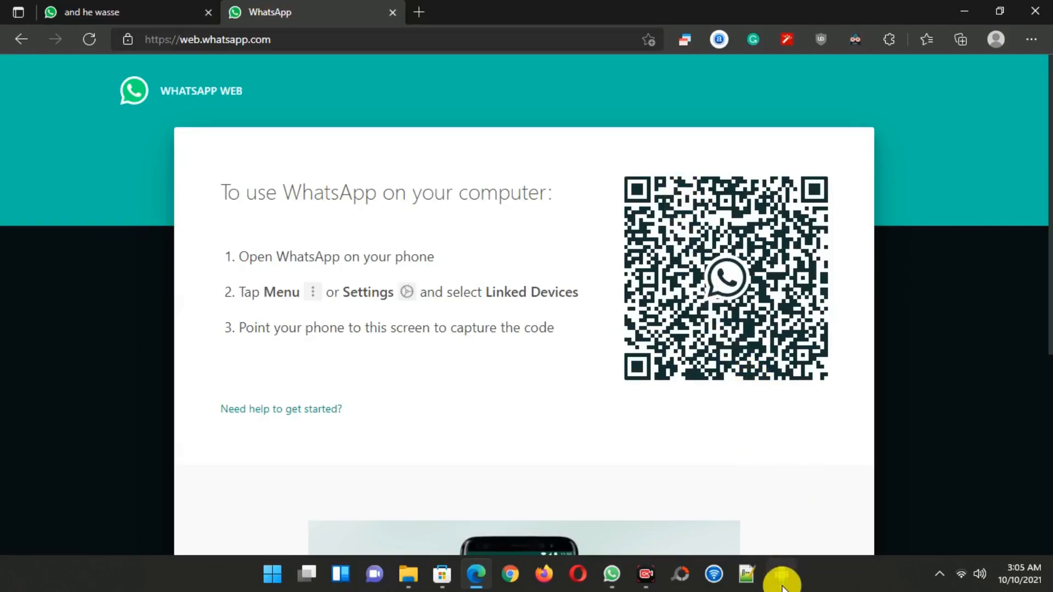
Step: Bring the phone back up and start linking a new device via the QR scanner
left_click(781, 573)
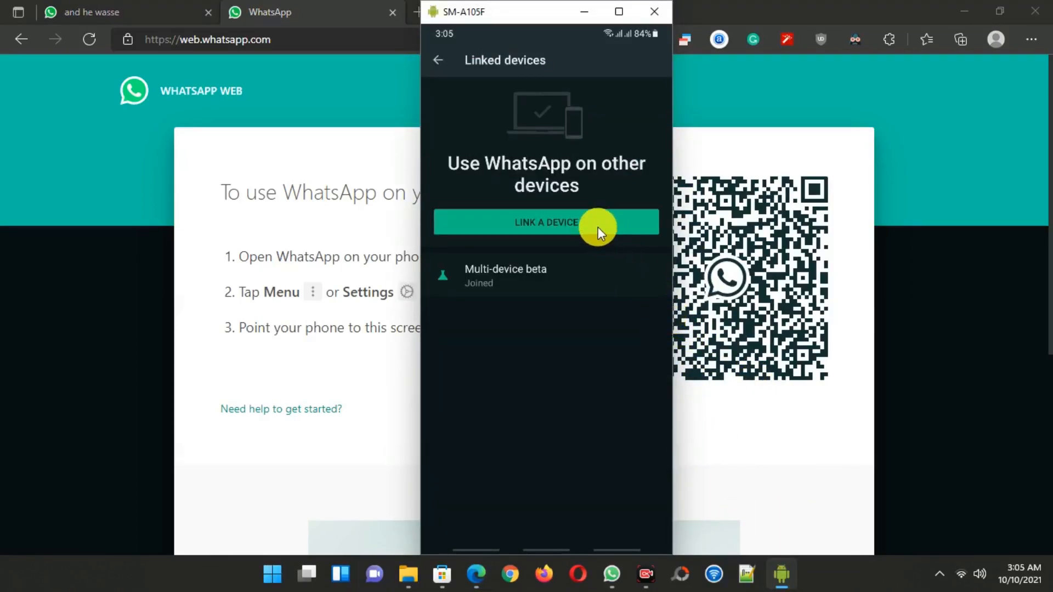
left_click(546, 223)
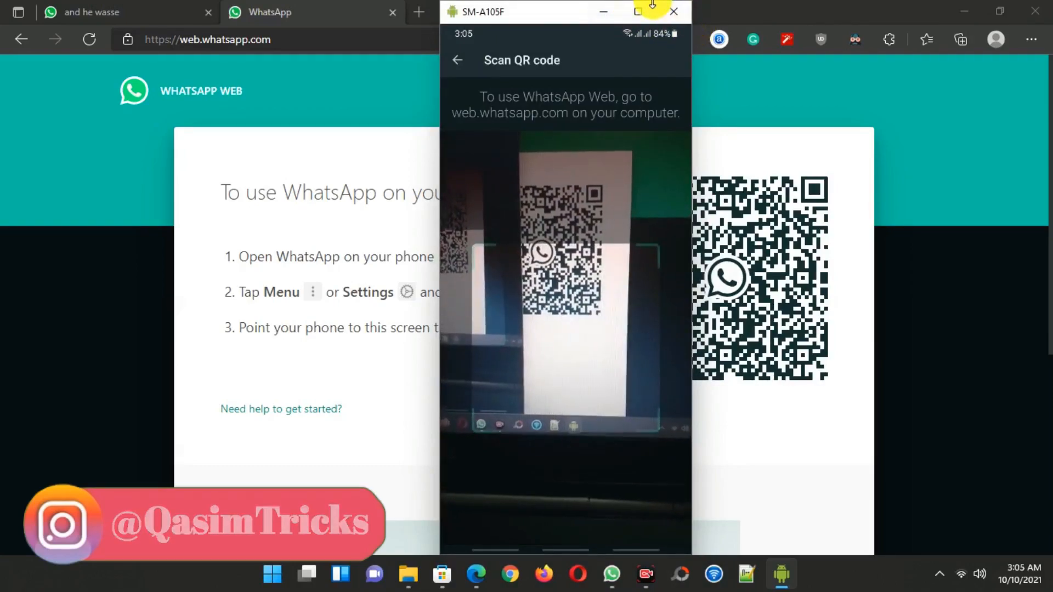
Step: Pull down the phone's quick settings after the QR scan completes the Edge login
left_click(673, 11)
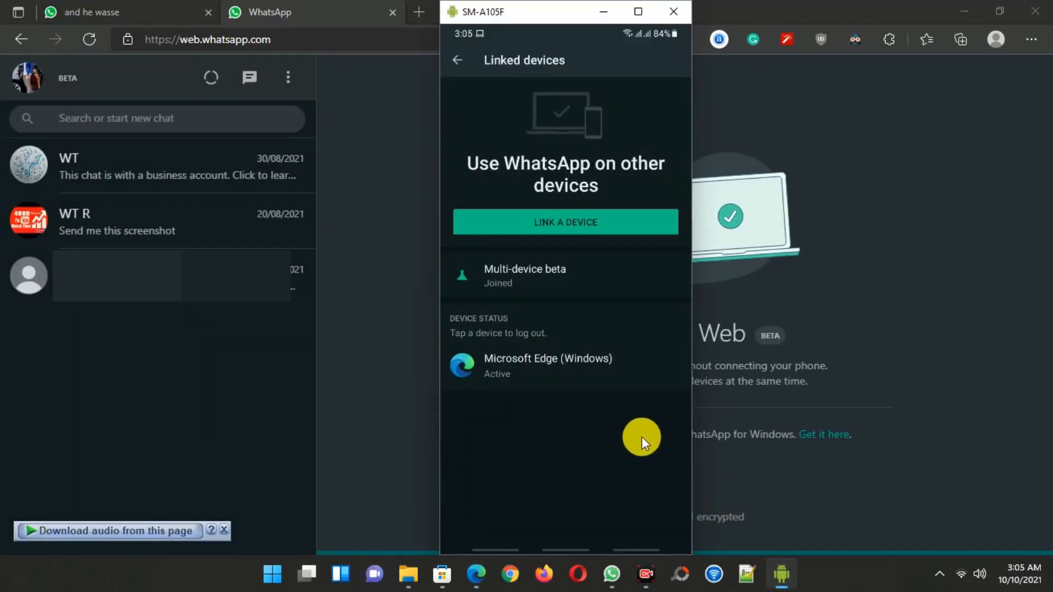
mouse_move(623, 446)
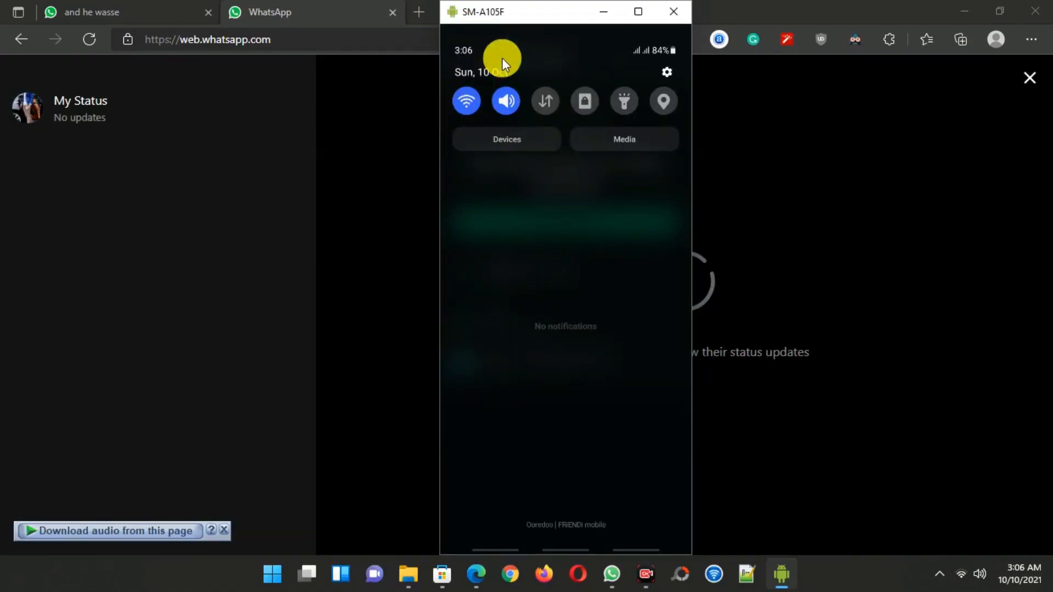
Step: Hide the mirrored phone screen to leave WhatsApp Web showing in the browser
left_click(672, 10)
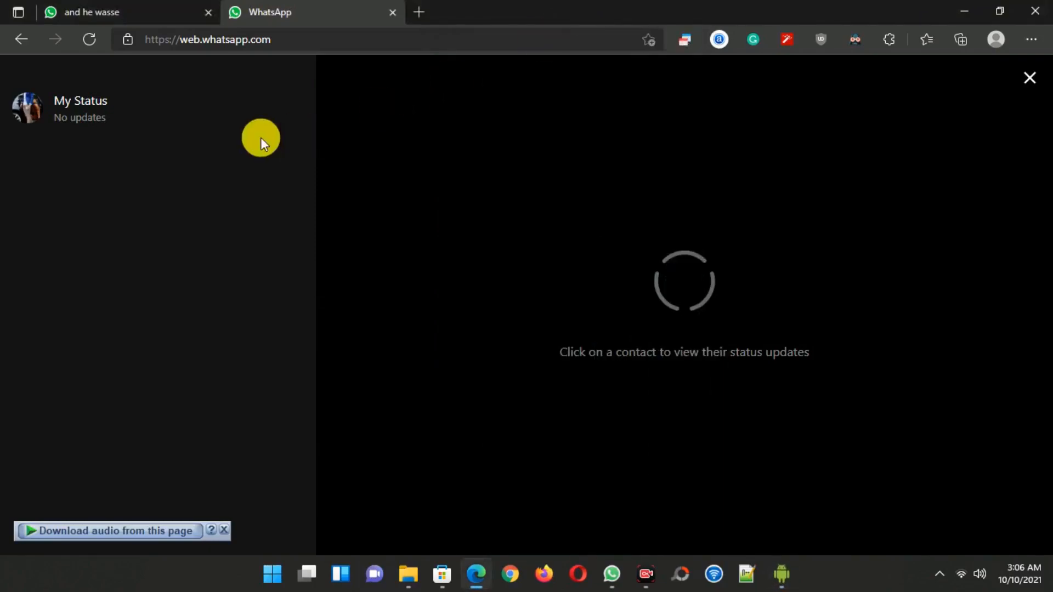
mouse_move(800, 112)
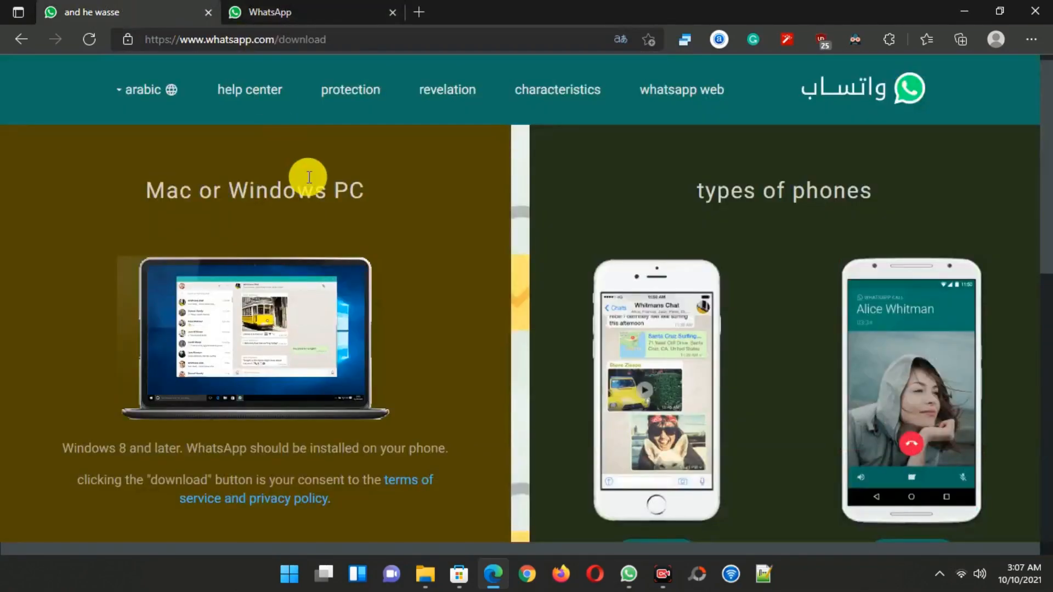
Step: Scroll the WhatsApp download page down to the Download for Windows option
scroll("down", 3)
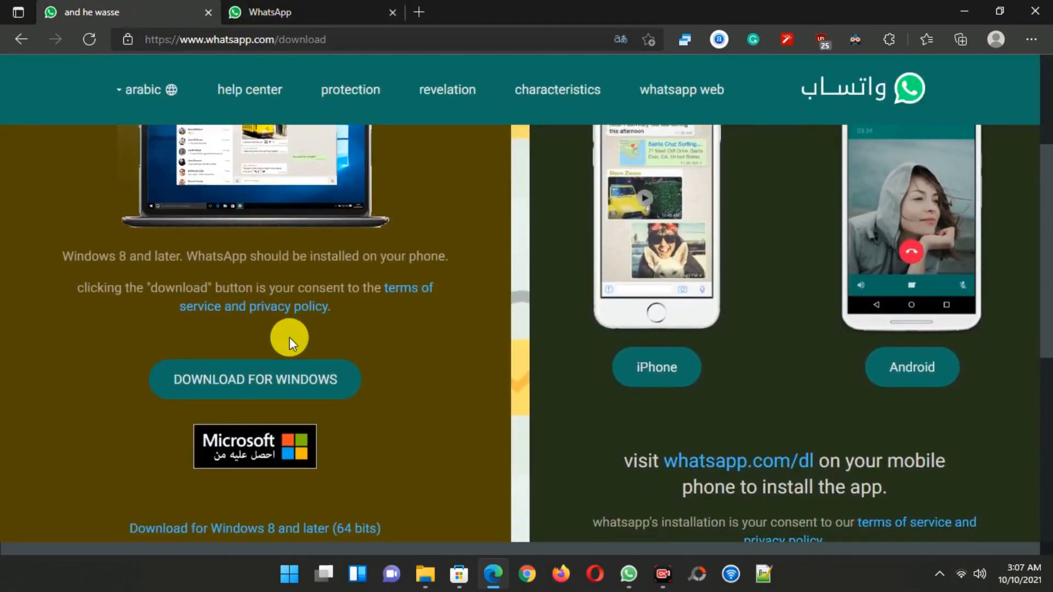
mouse_move(279, 349)
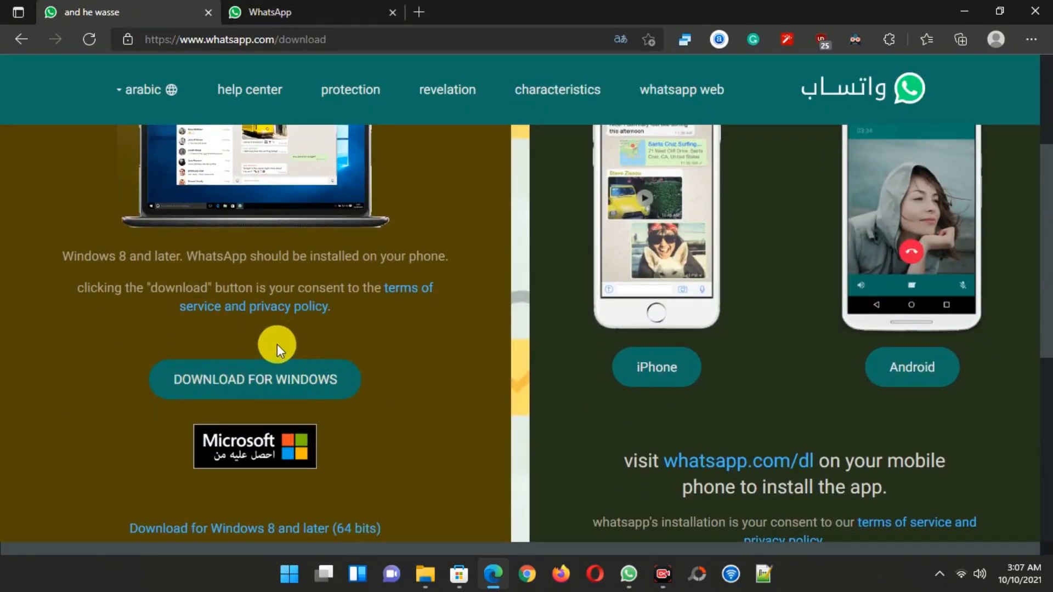
mouse_move(317, 483)
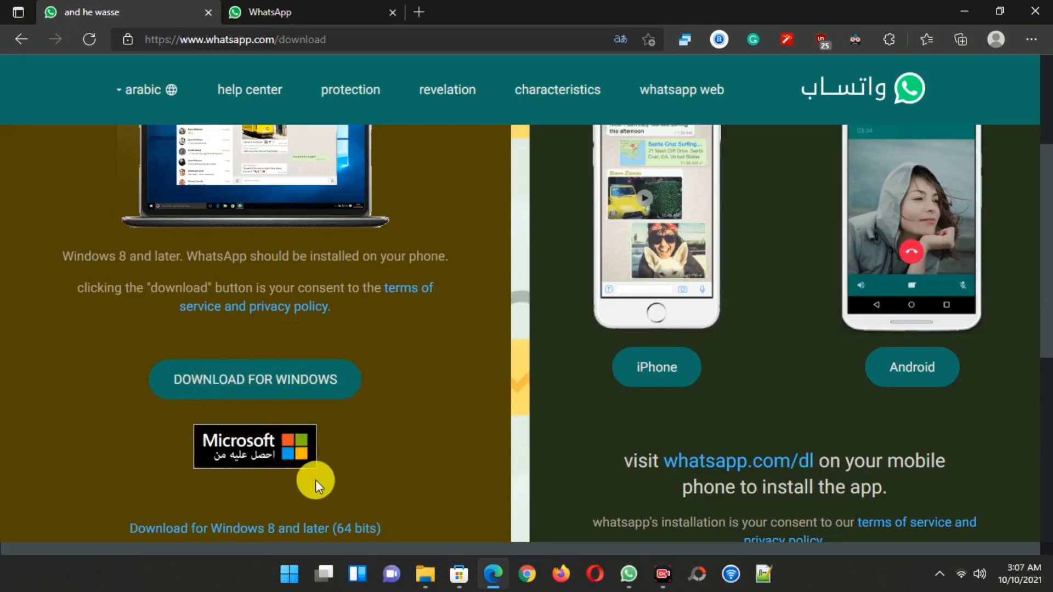
mouse_move(437, 544)
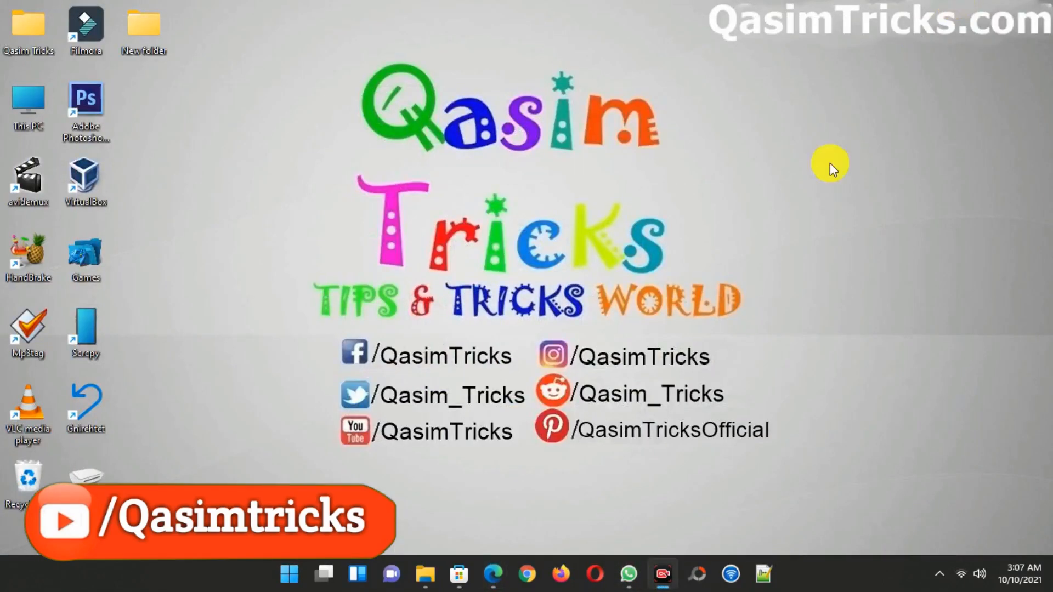
Step: Open the logged-in WhatsApp desktop beta app from the taskbar, showing the Anon chat
left_click(627, 574)
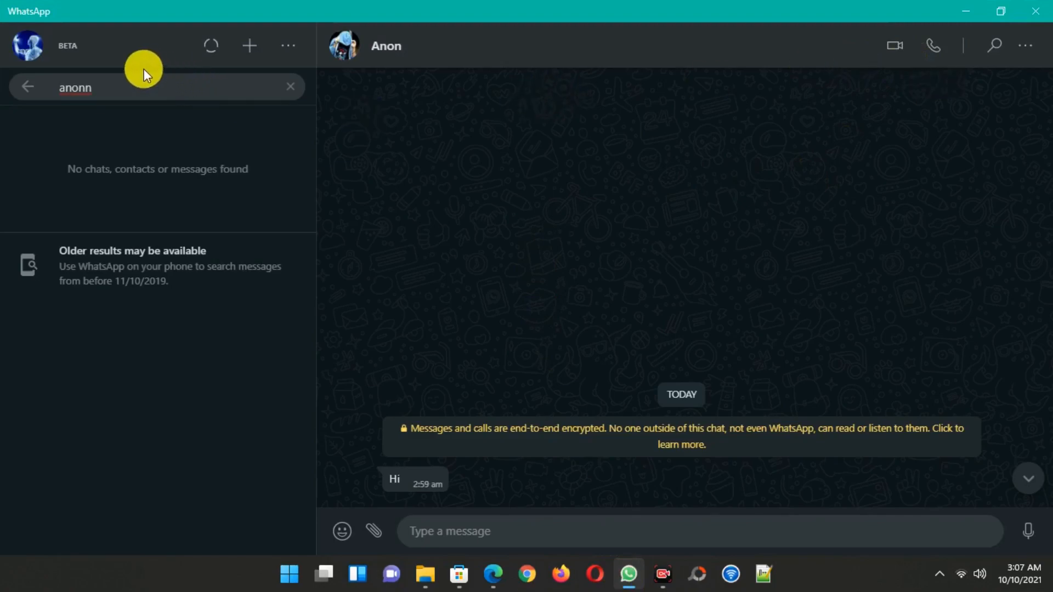
mouse_move(895, 46)
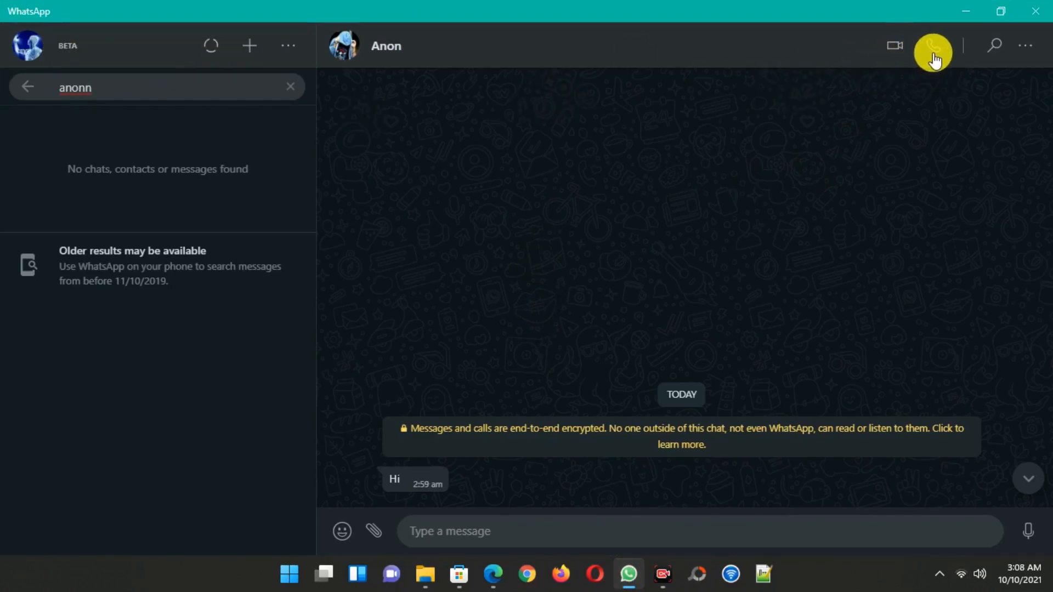
mouse_move(910, 121)
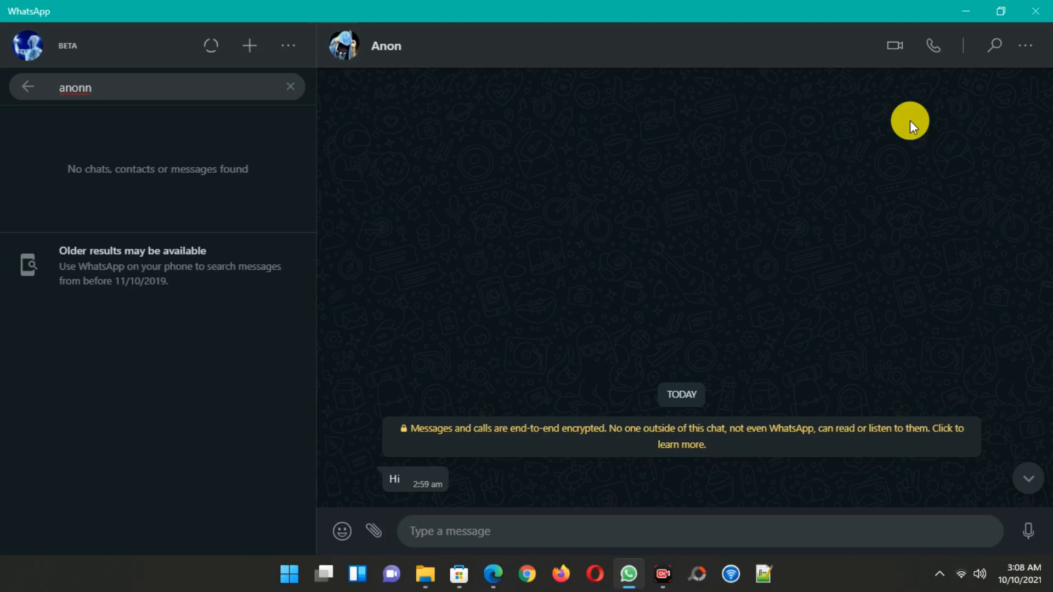
mouse_move(954, 25)
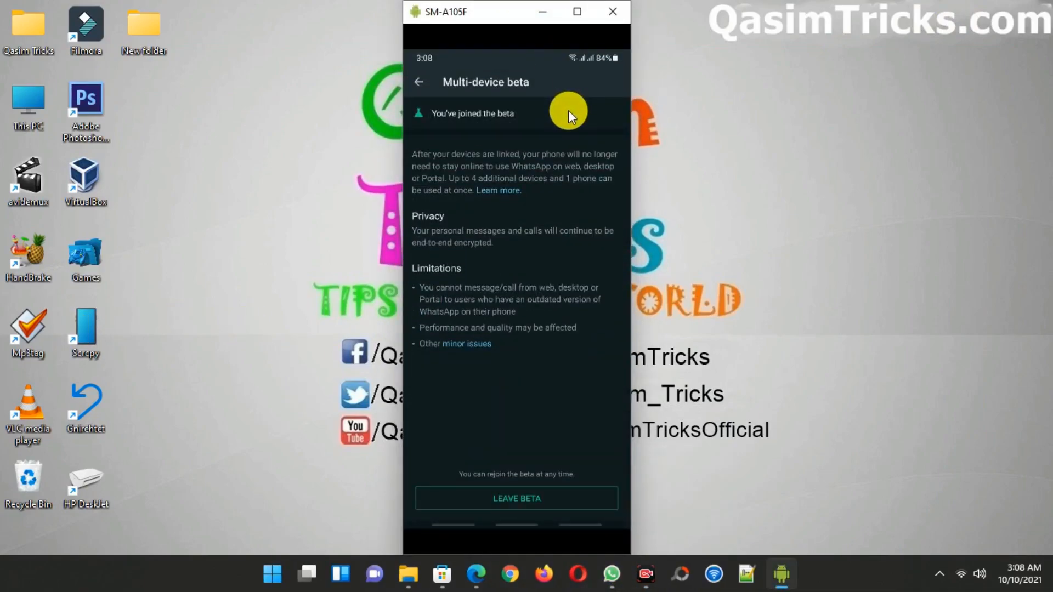
mouse_move(503, 194)
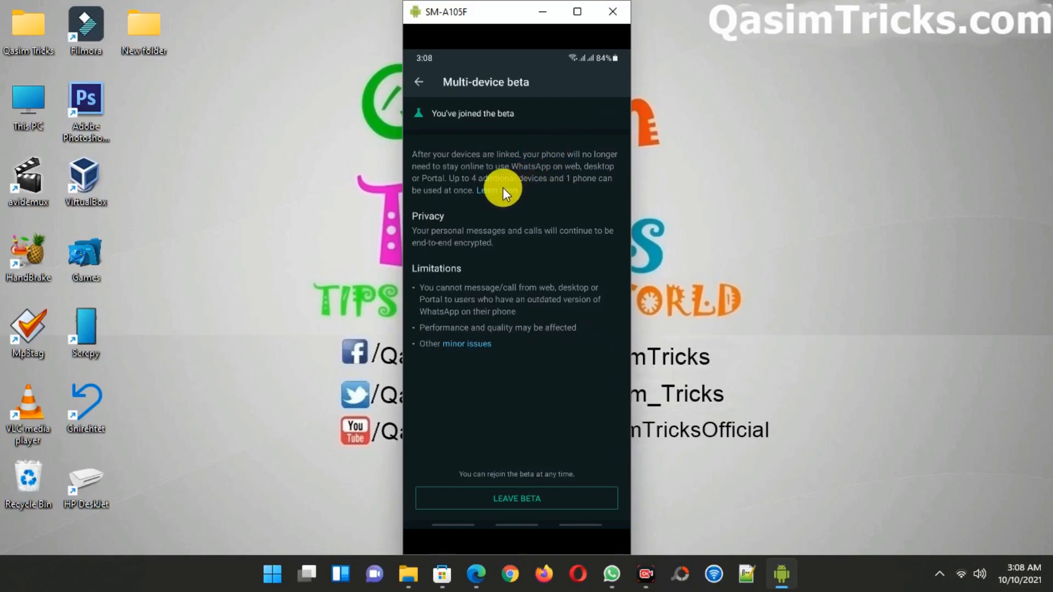
mouse_move(500, 203)
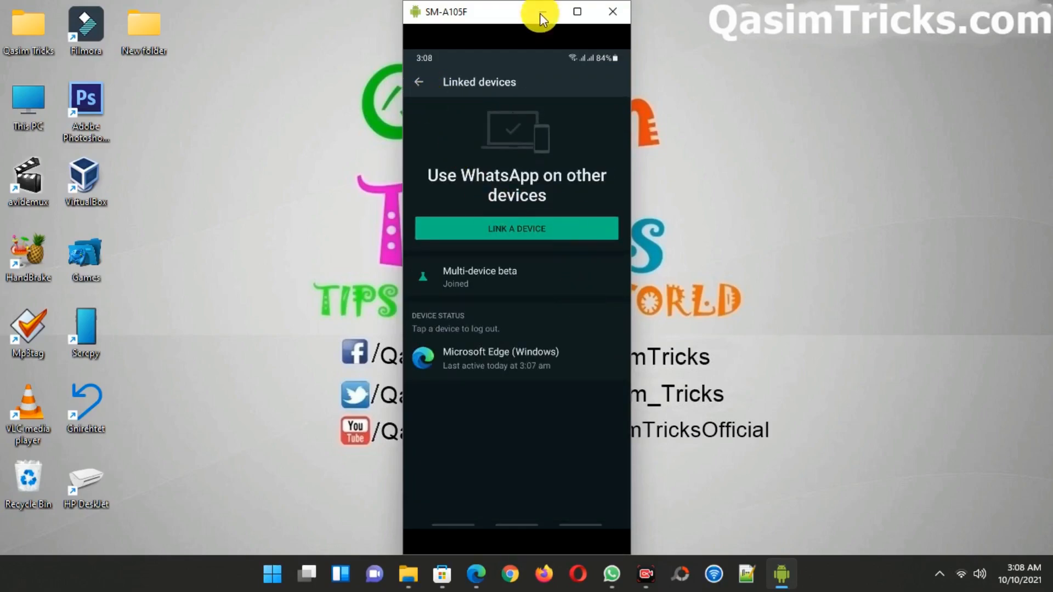
Step: Close the phone mirroring window after confirming the beta and Edge linked device
left_click(542, 12)
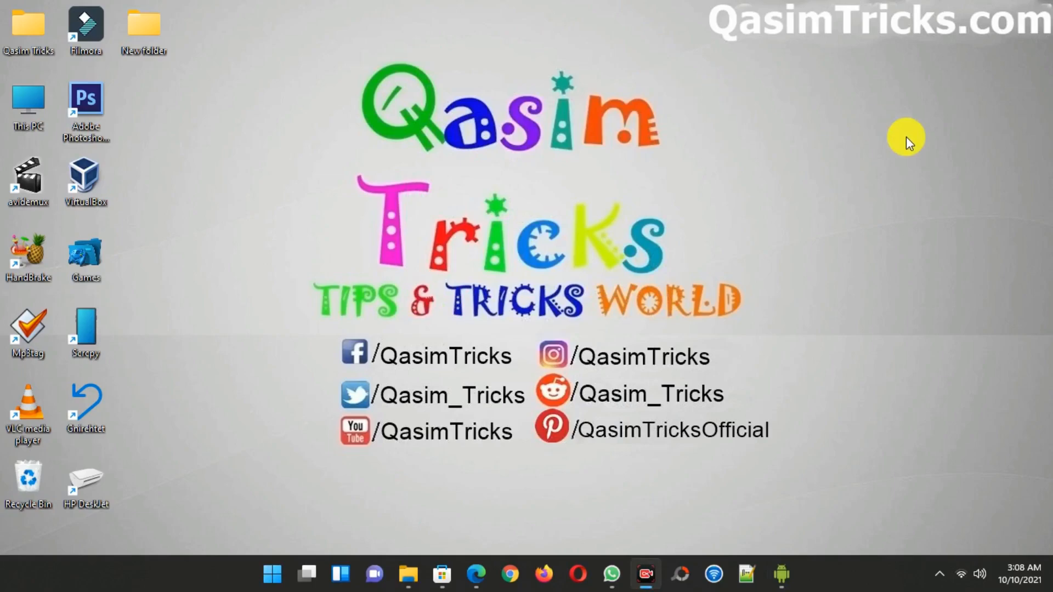